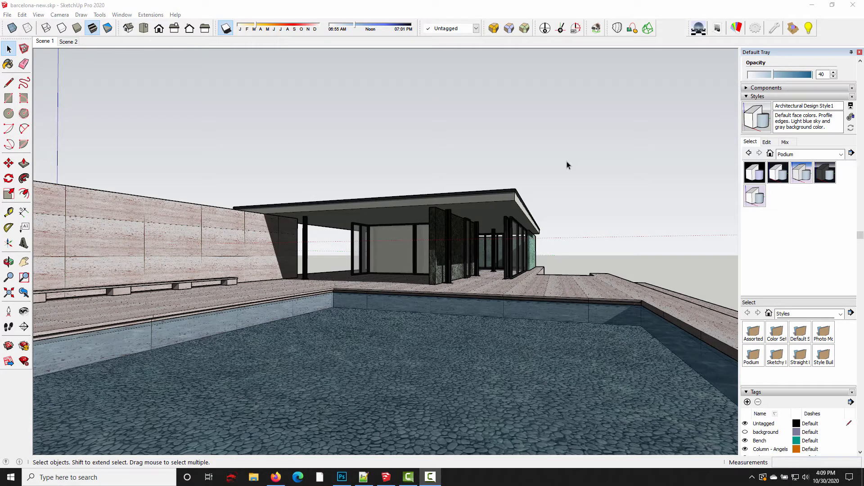
pyautogui.moveTo(665, 101)
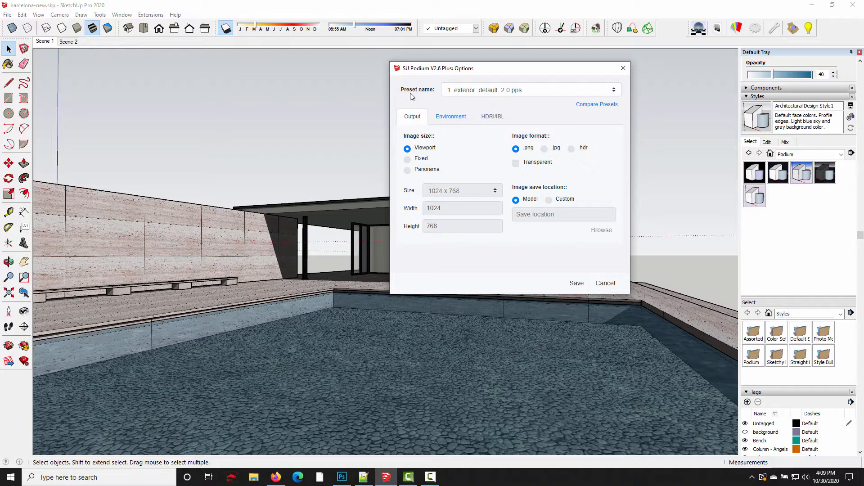
pyautogui.moveTo(623, 68)
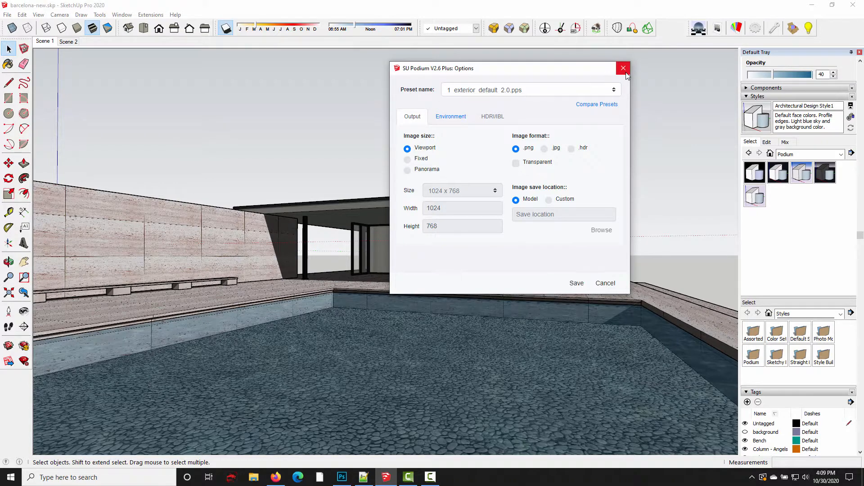
# Step: Close Scene 1's Podium Options dialog without changing the exterior preset
pyautogui.click(623, 68)
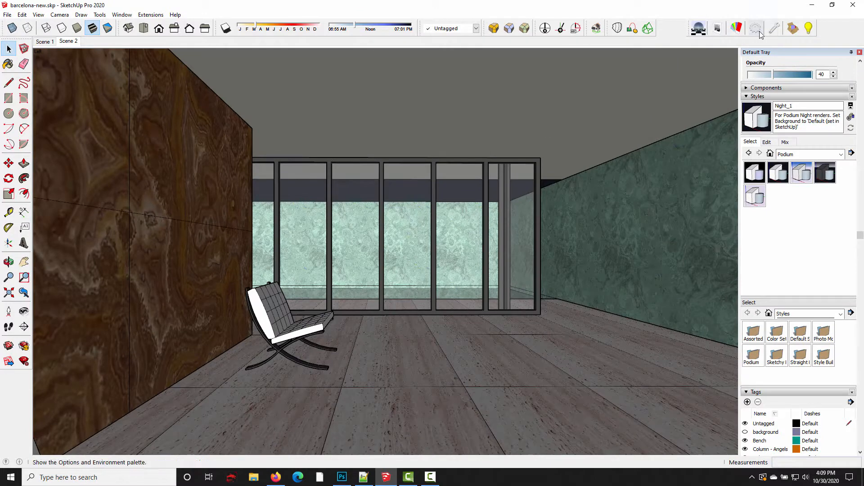
# Step: Confirm Scene 2 uses the 3 Interior default 1.0.5 preset, then close Podium Options
pyautogui.click(755, 28)
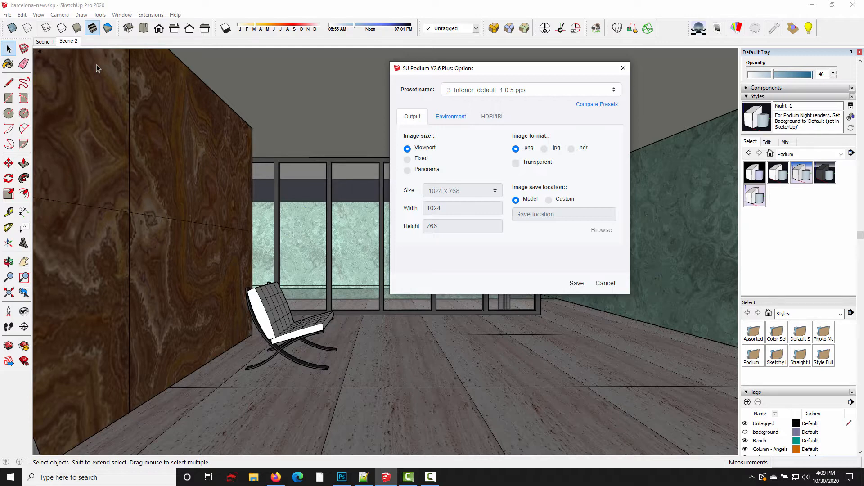
pyautogui.moveTo(106, 68)
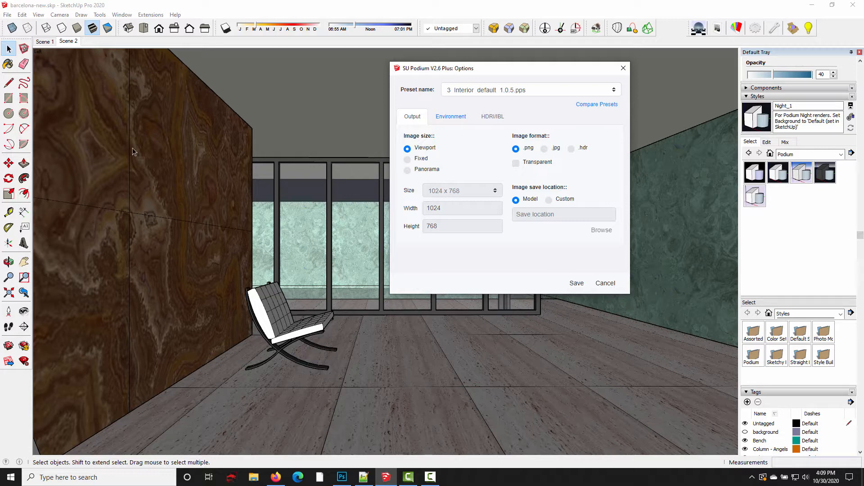
pyautogui.moveTo(438, 139)
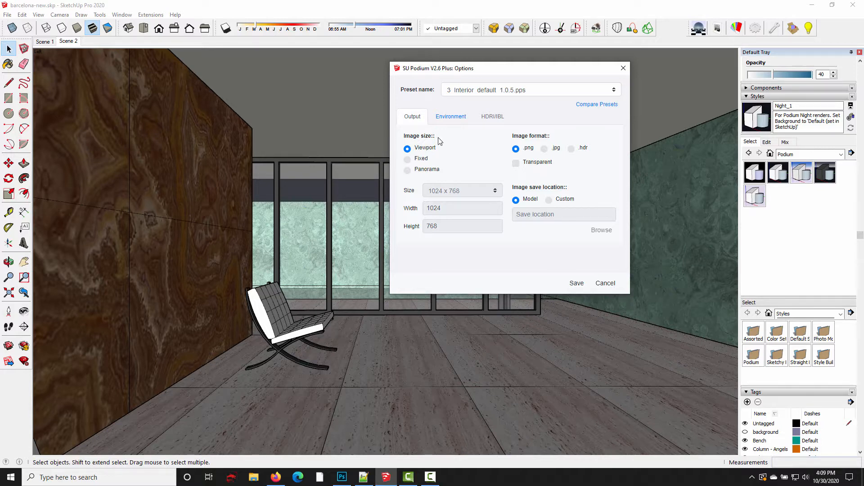
pyautogui.moveTo(600, 76)
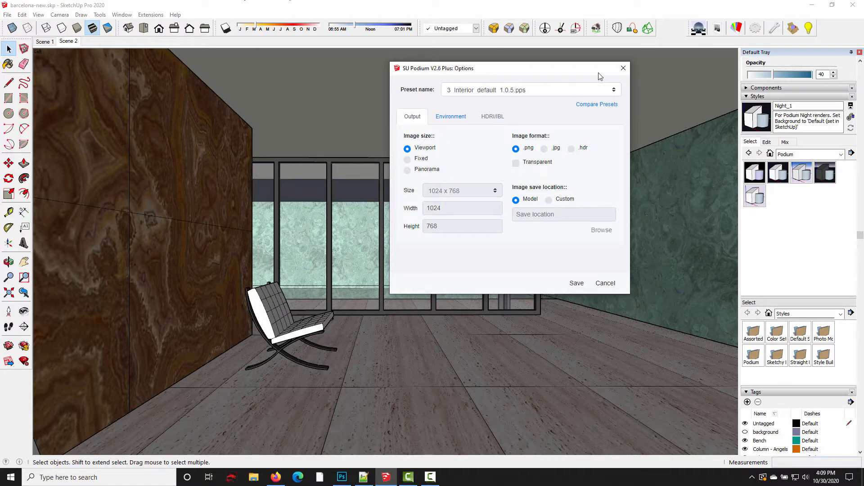
pyautogui.click(43, 42)
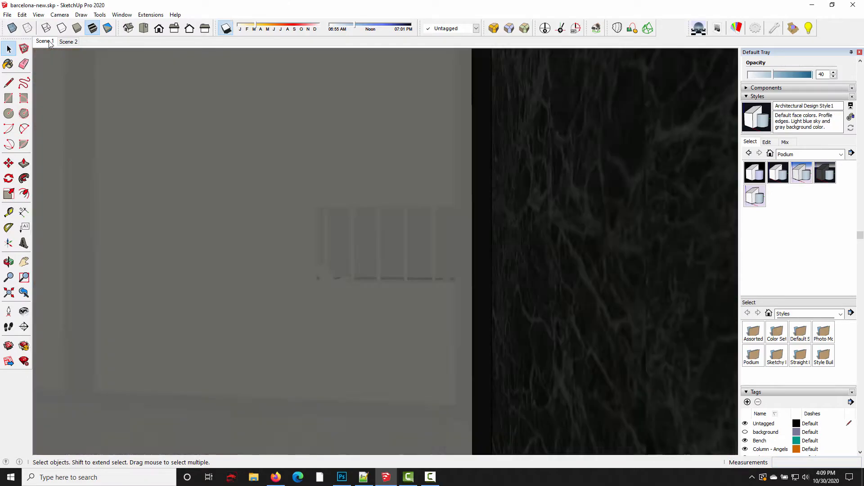
# Step: Switch back to Scene 1 and confirm deletion of Scene 2
pyautogui.click(44, 41)
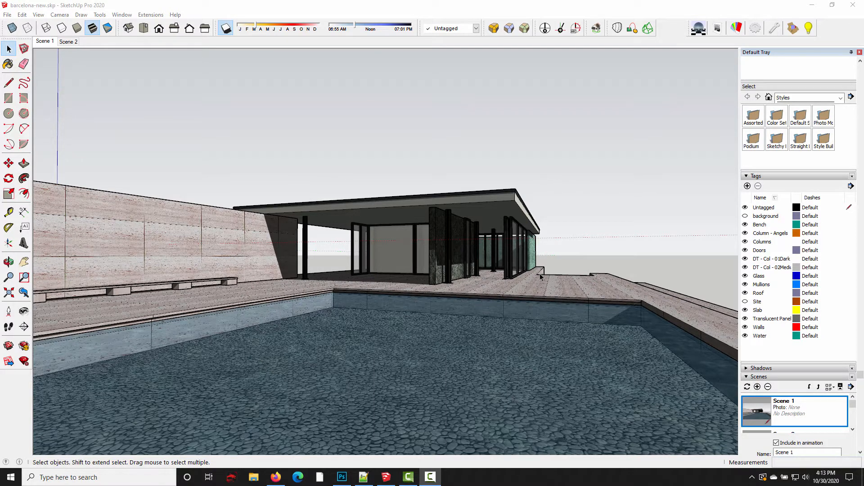
pyautogui.moveTo(430, 191)
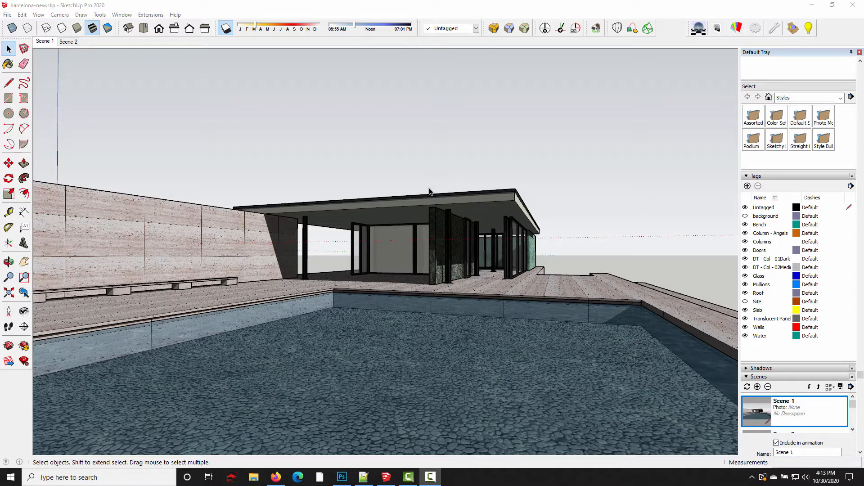
pyautogui.moveTo(371, 147)
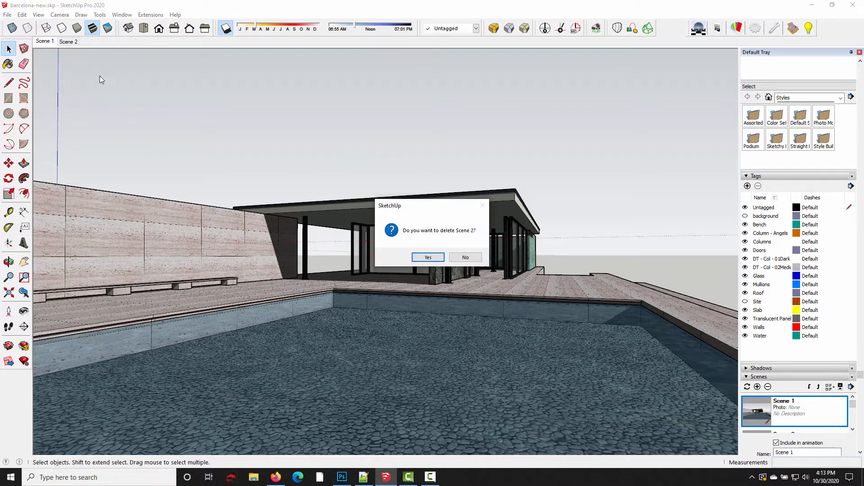
pyautogui.click(427, 257)
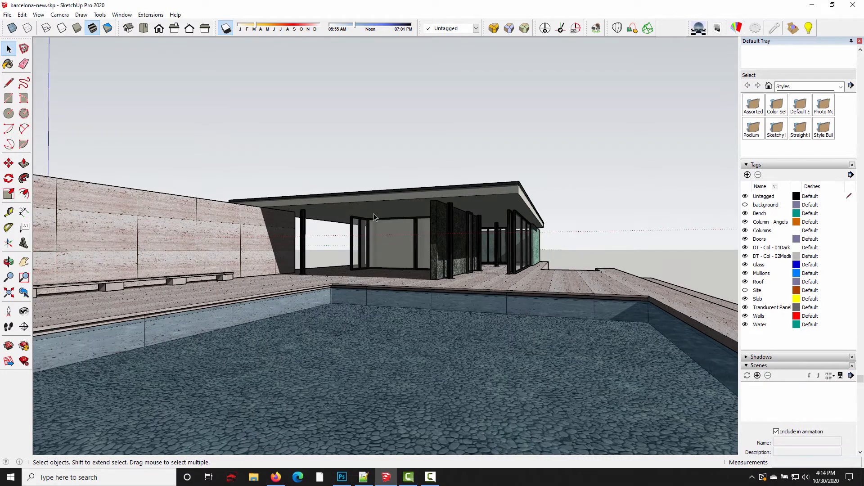
pyautogui.moveTo(343, 142)
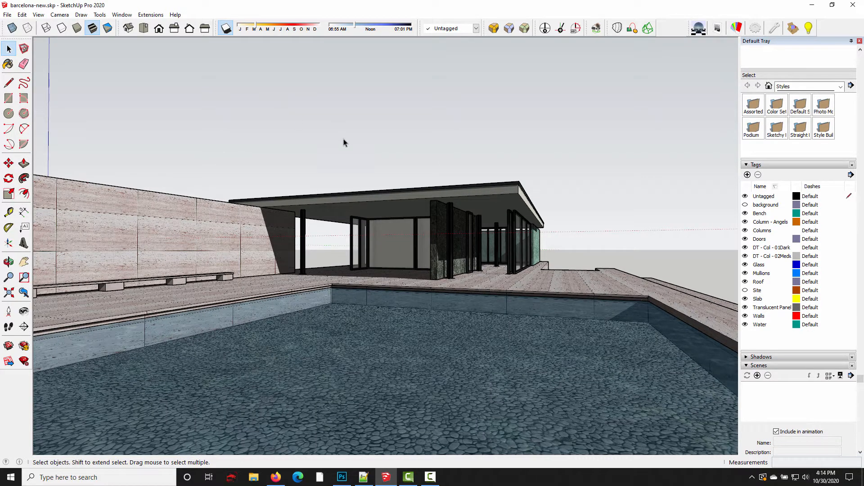
pyautogui.moveTo(573, 92)
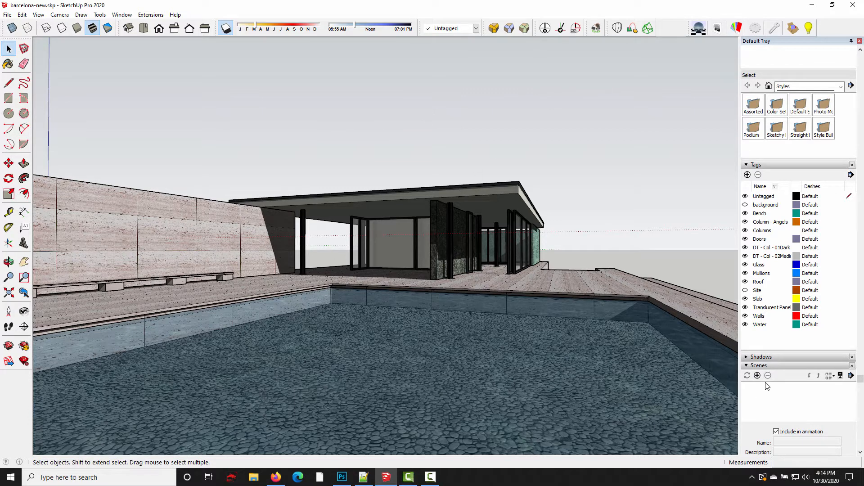
# Step: Add a new Scene 1 from the exterior view and expand Podium's Preset name list
pyautogui.click(757, 386)
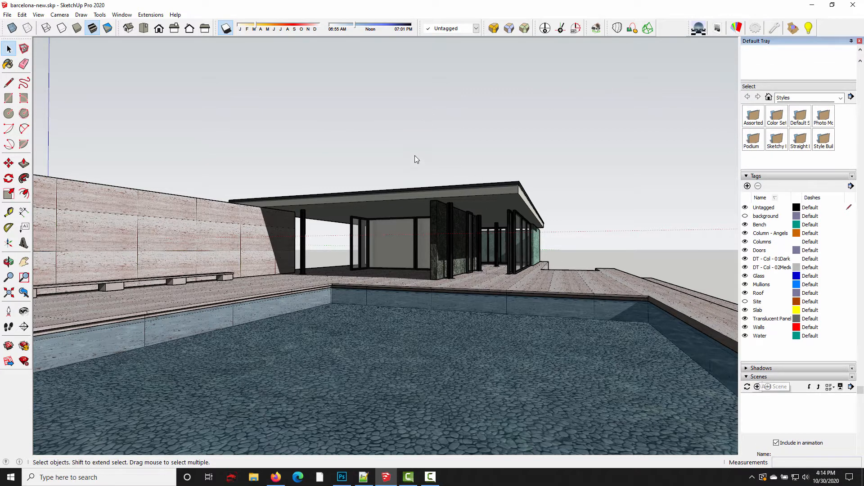
pyautogui.click(757, 387)
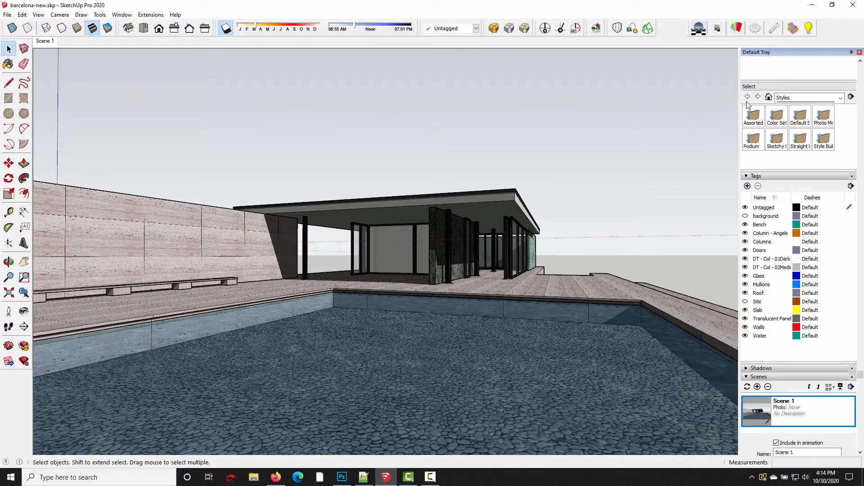
pyautogui.click(756, 28)
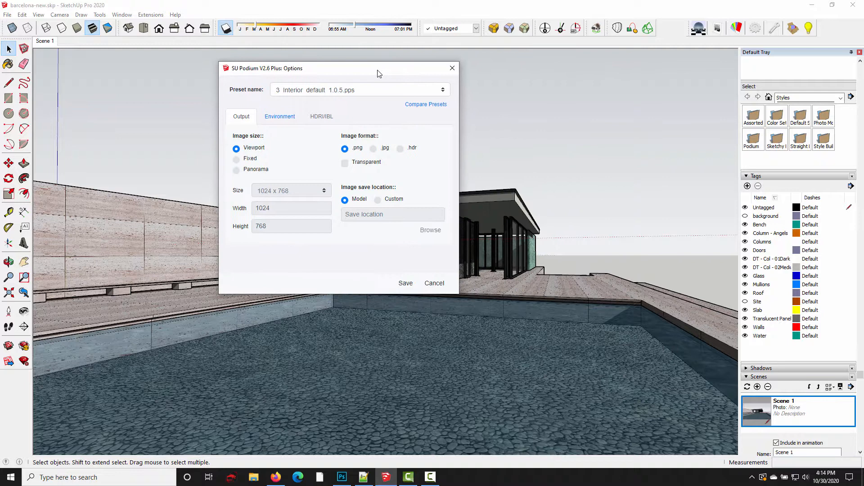
pyautogui.moveTo(388, 78)
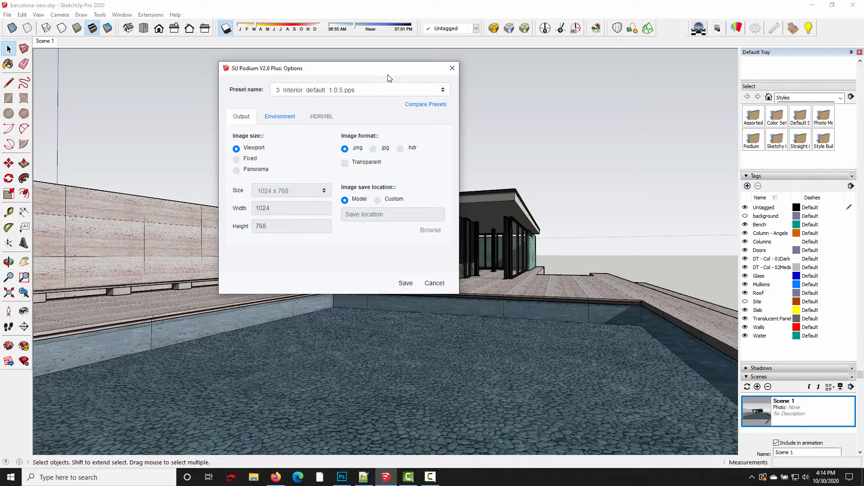
pyautogui.moveTo(260, 144)
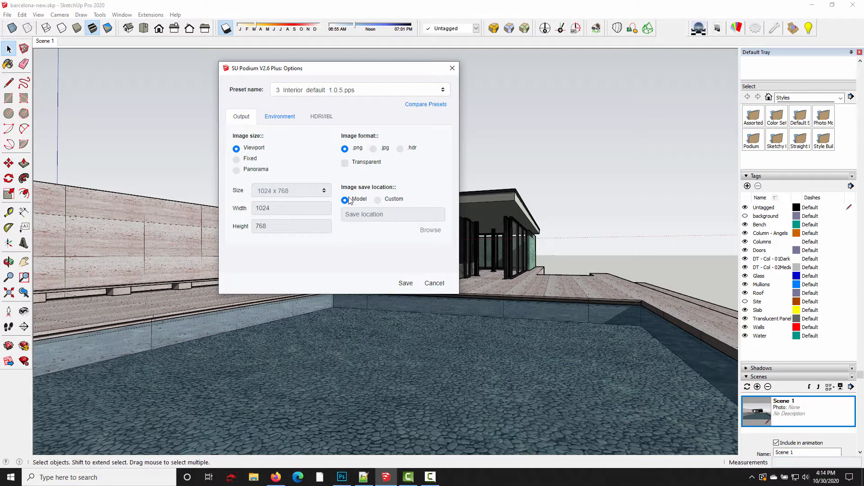
pyautogui.click(280, 116)
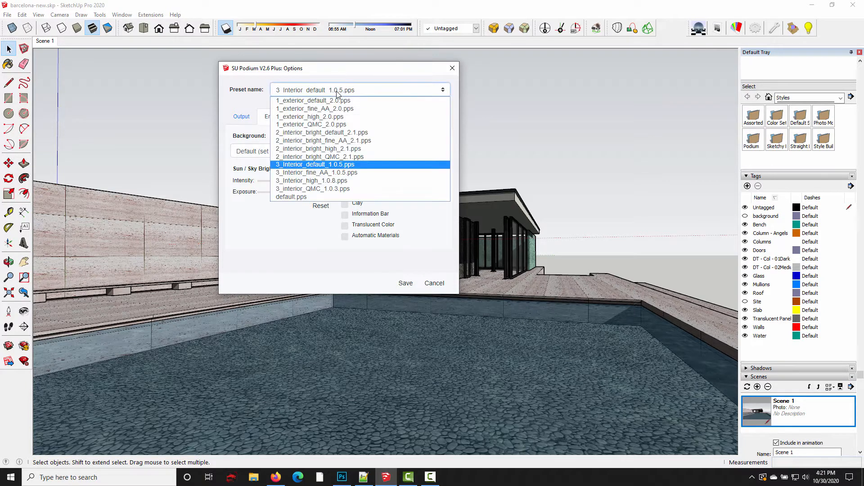
# Step: Save 1_exterior_default_2.0 with a Podium Physical Sky 1 background, then recheck Options
pyautogui.click(312, 101)
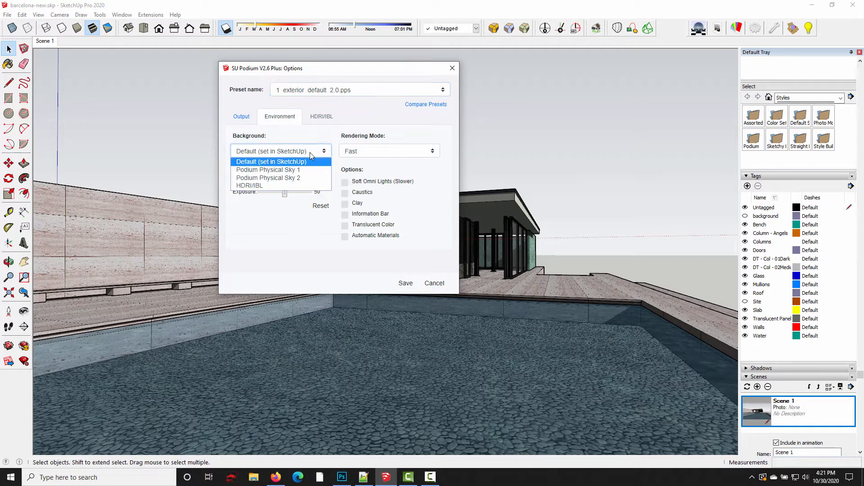
pyautogui.click(268, 170)
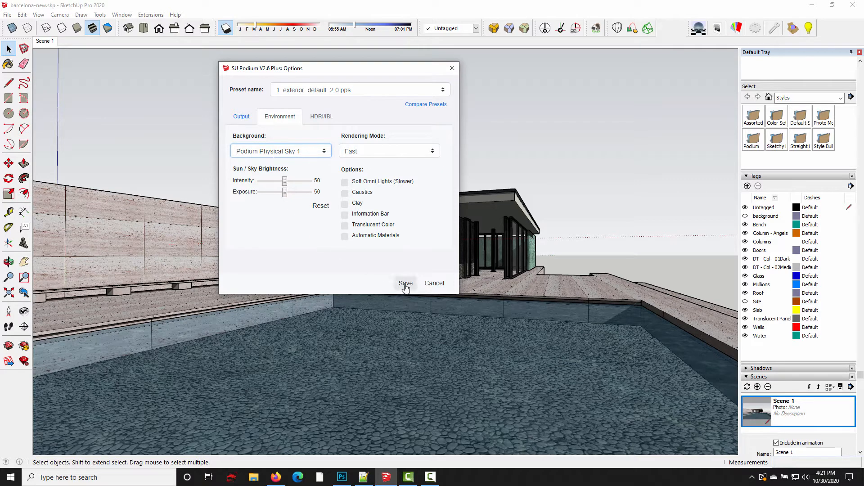
pyautogui.click(405, 282)
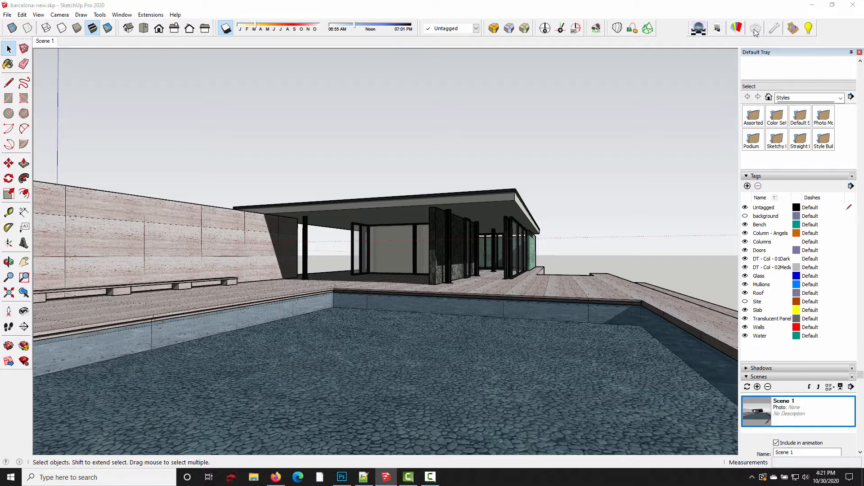
pyautogui.click(756, 28)
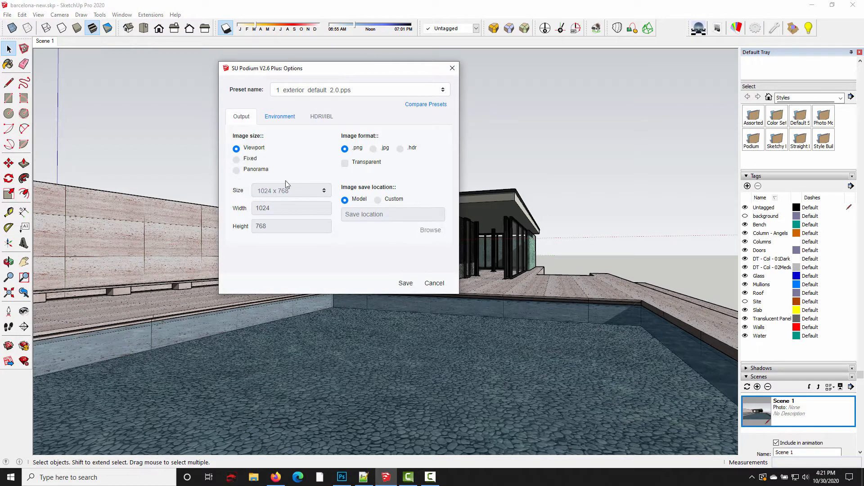
pyautogui.click(434, 283)
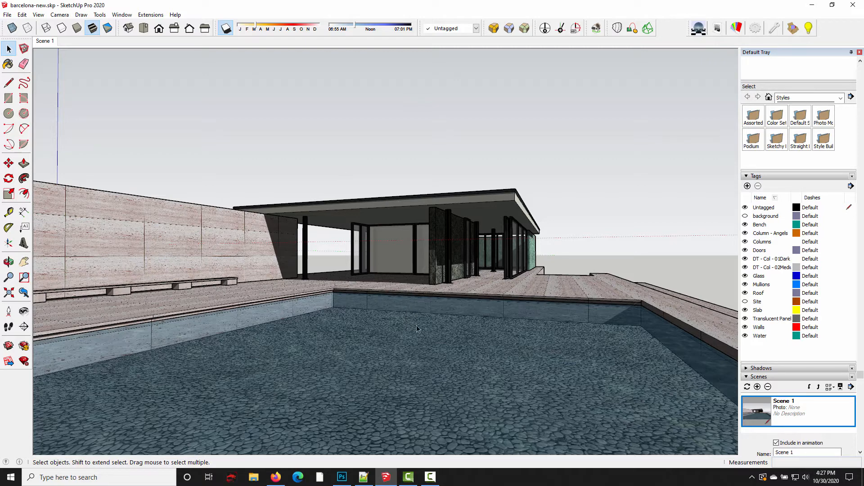
pyautogui.moveTo(300, 228)
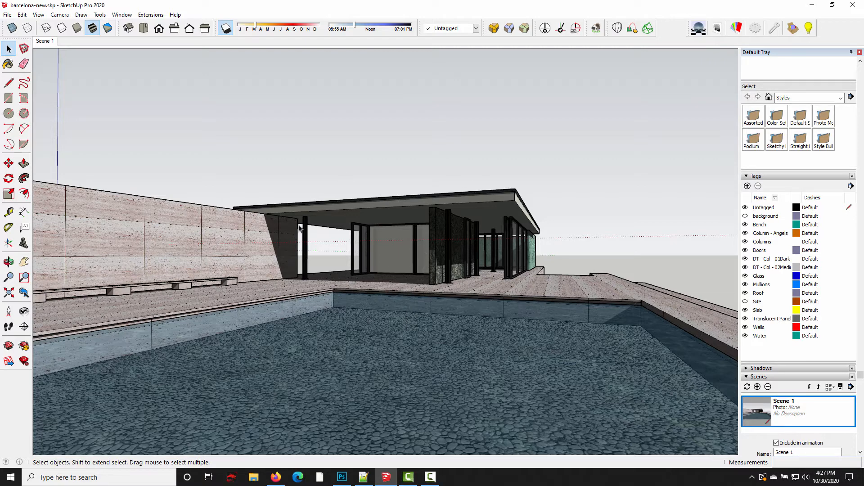
pyautogui.moveTo(149, 112)
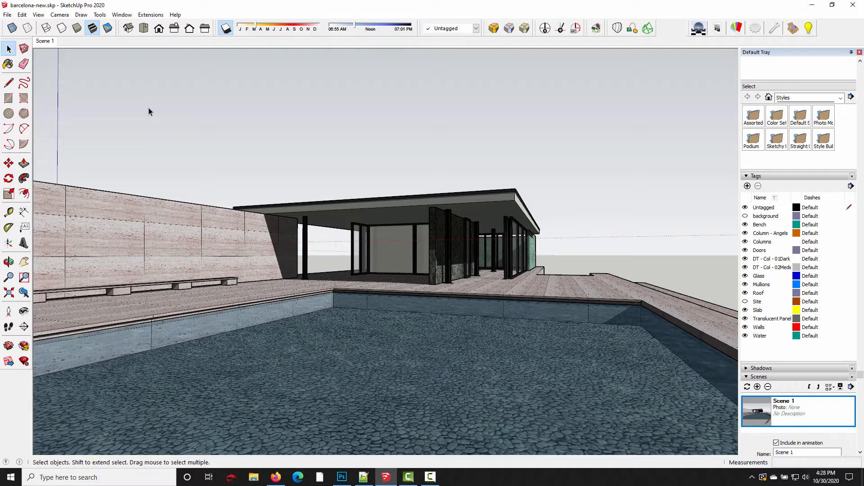
pyautogui.moveTo(165, 113)
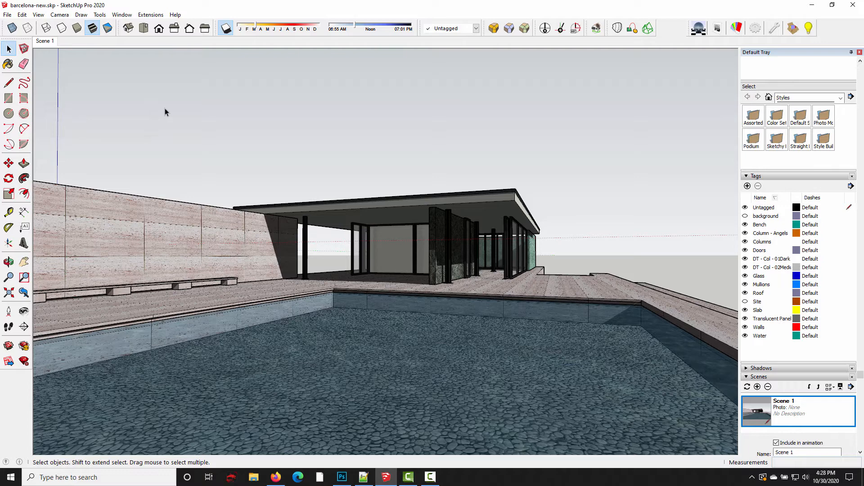
pyautogui.moveTo(340, 256)
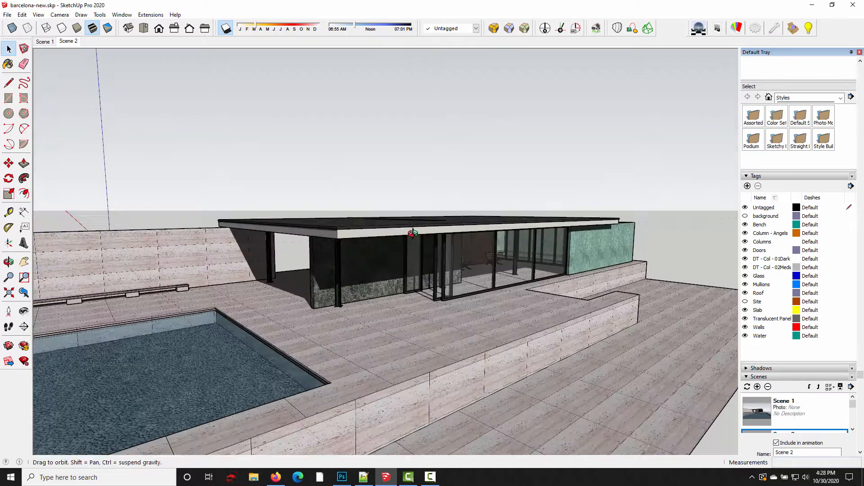
# Step: Orbit to an aerial view of the pavilion and save it as Scene 3
pyautogui.moveTo(411, 231); pyautogui.dragTo(450, 199)
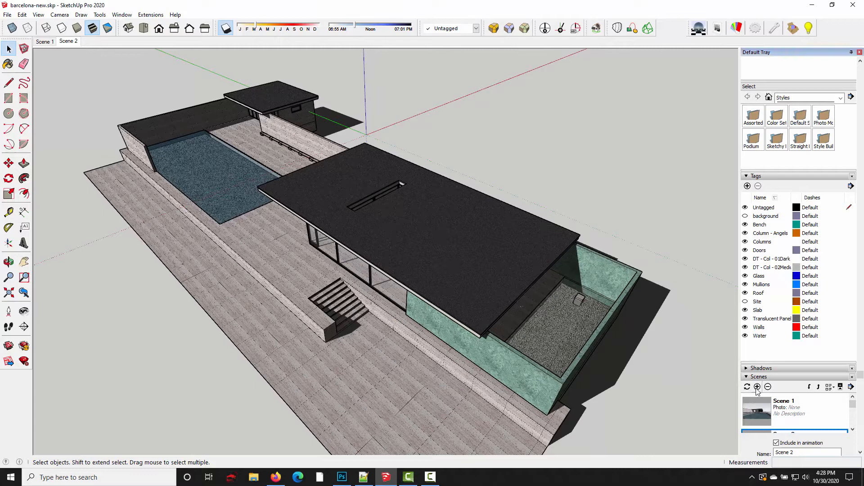
pyautogui.click(756, 387)
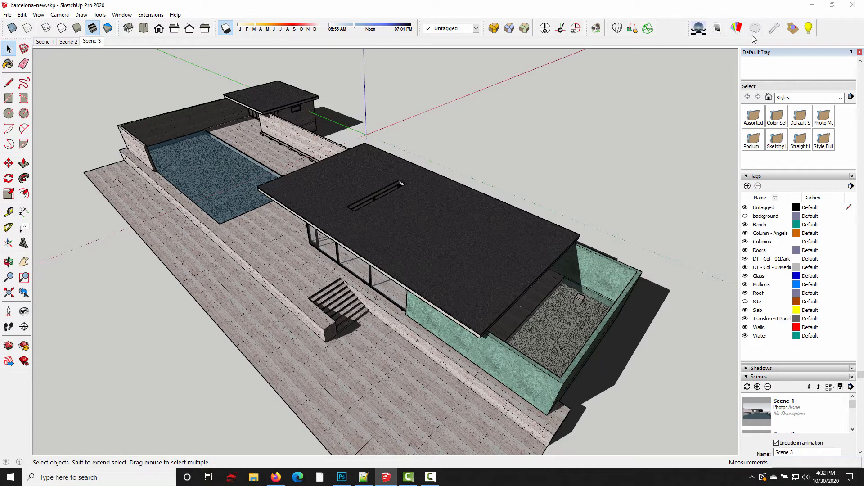
pyautogui.click(697, 28)
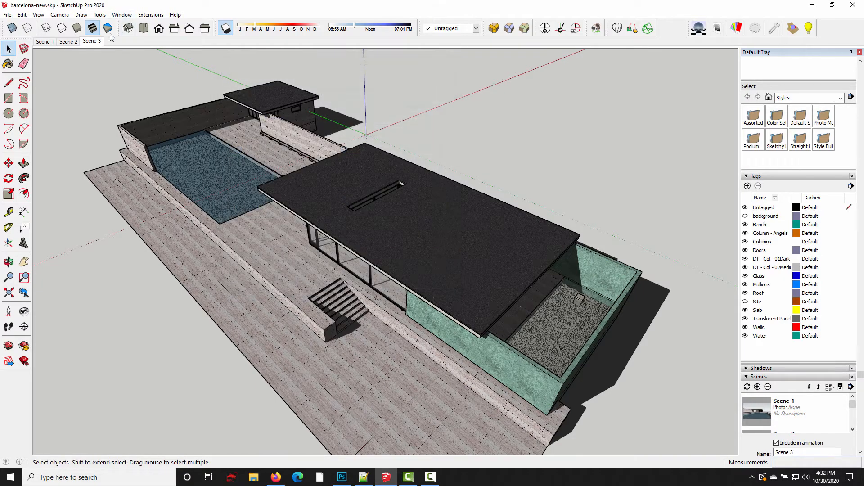
# Step: Check Scene 2's Podium environment settings, interior default with intensity 50, then close
pyautogui.click(67, 41)
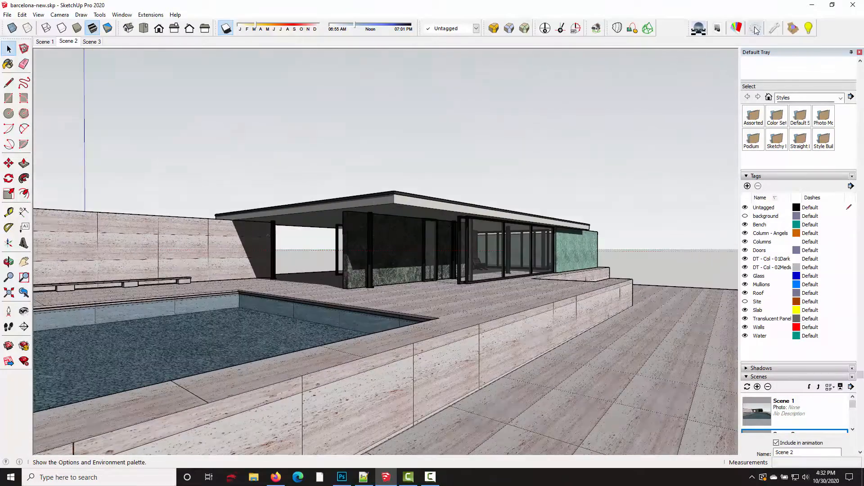
pyautogui.click(757, 28)
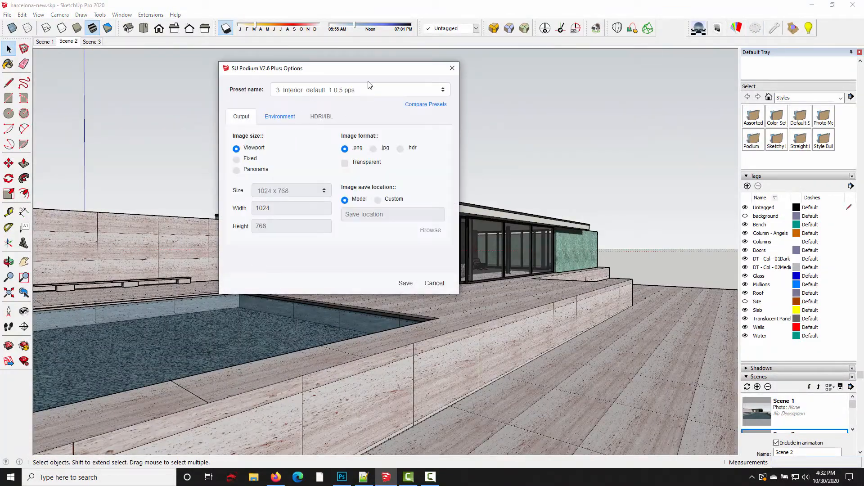
pyautogui.click(280, 116)
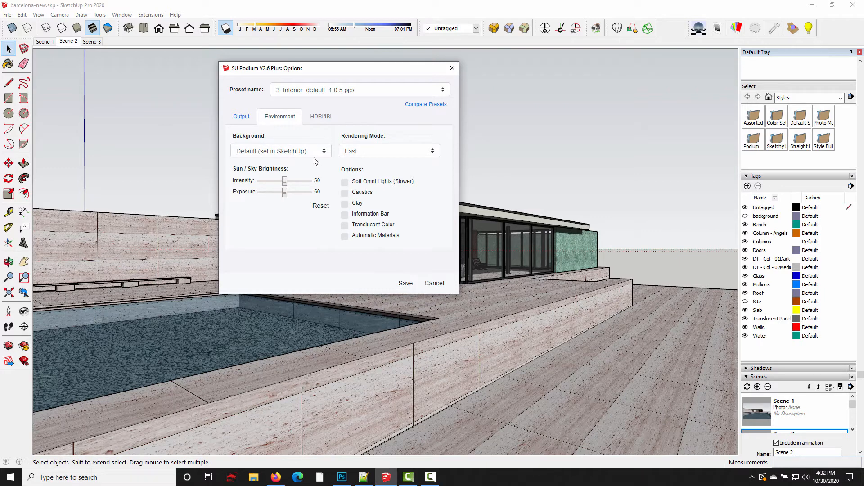
pyautogui.click(434, 283)
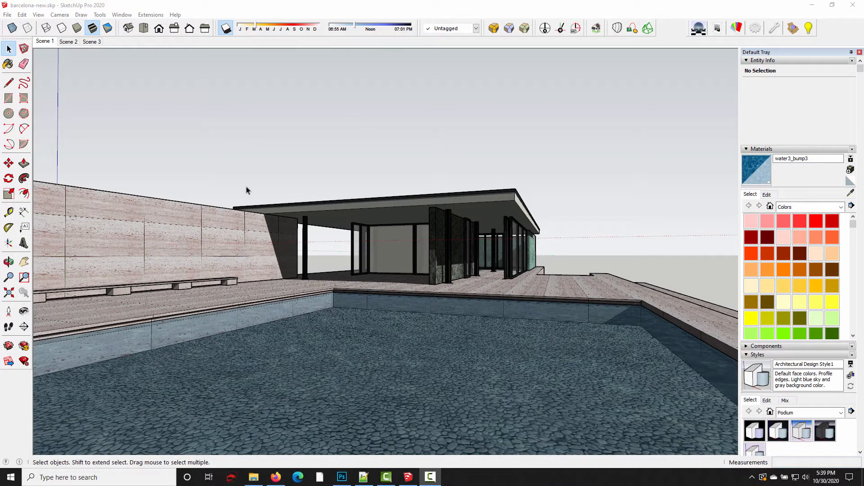
pyautogui.moveTo(378, 319)
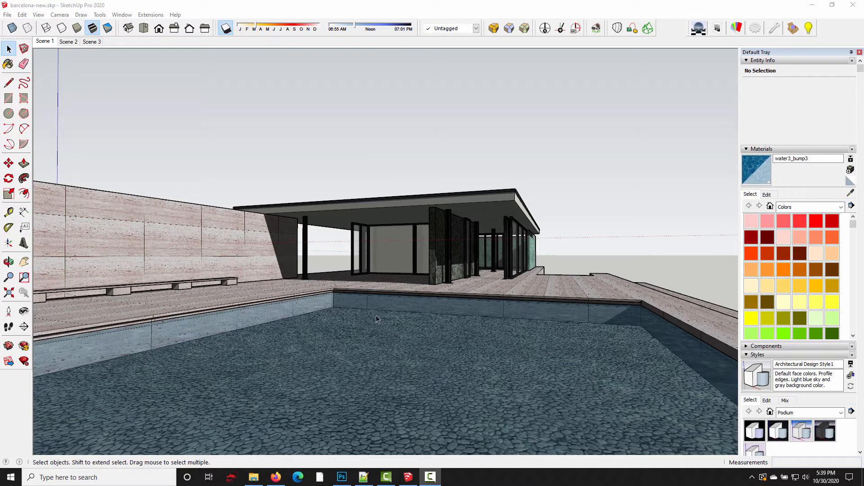
pyautogui.moveTo(87, 90)
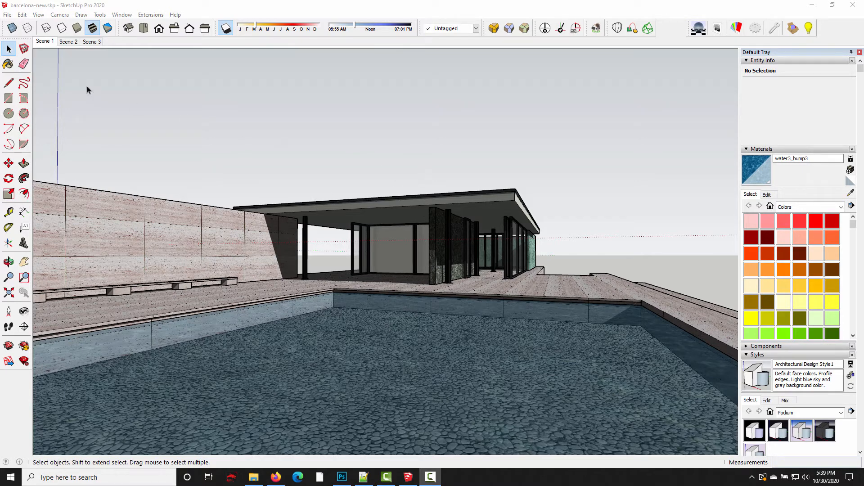
pyautogui.moveTo(108, 164)
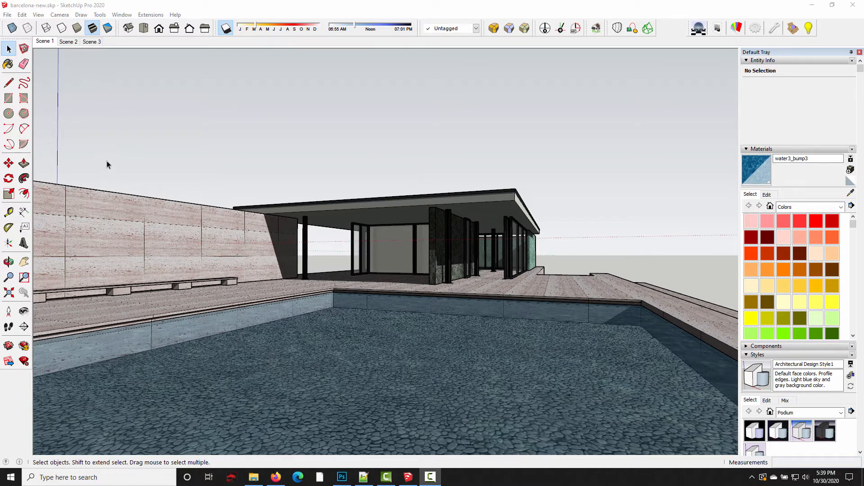
pyautogui.moveTo(240, 319)
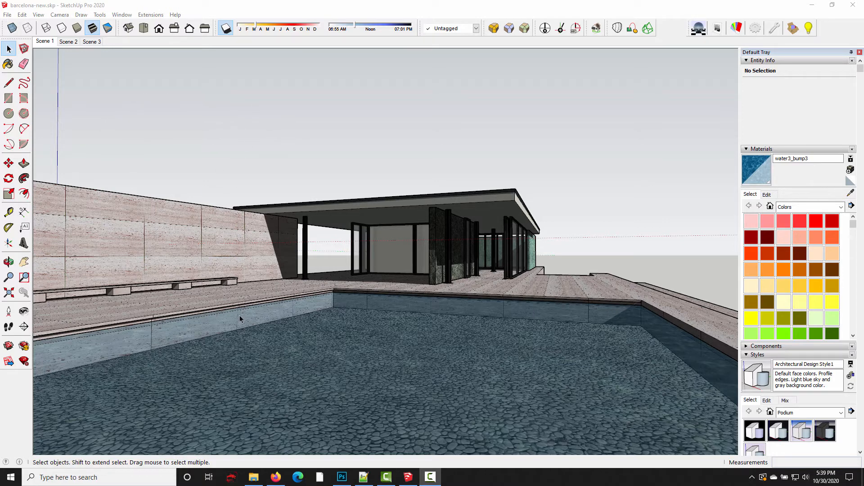
pyautogui.moveTo(98, 64)
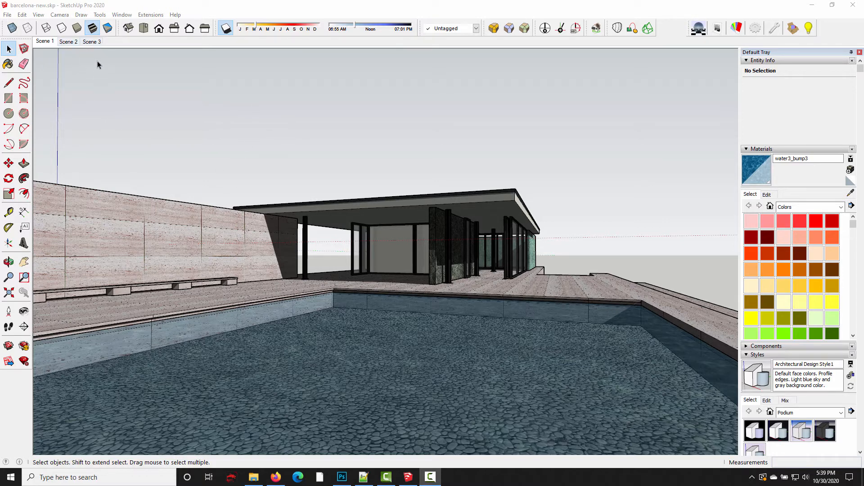
# Step: Delete Scene 3 and confirm the deletion
pyautogui.click(119, 102)
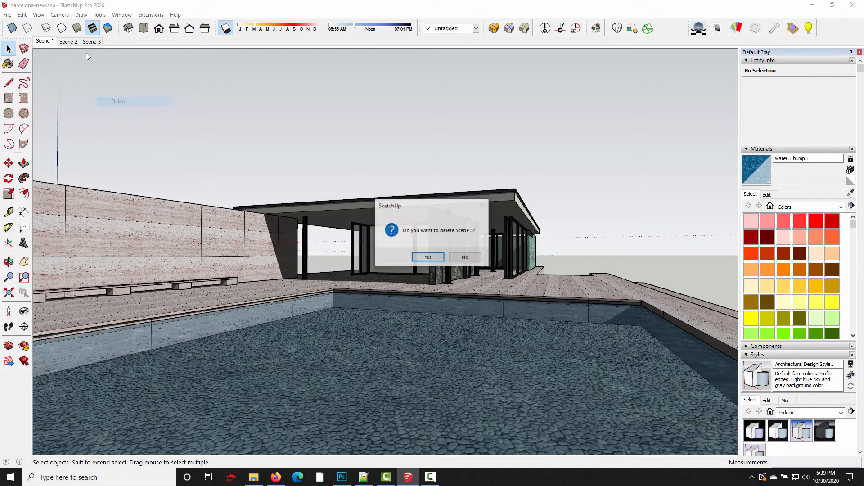
pyautogui.click(428, 257)
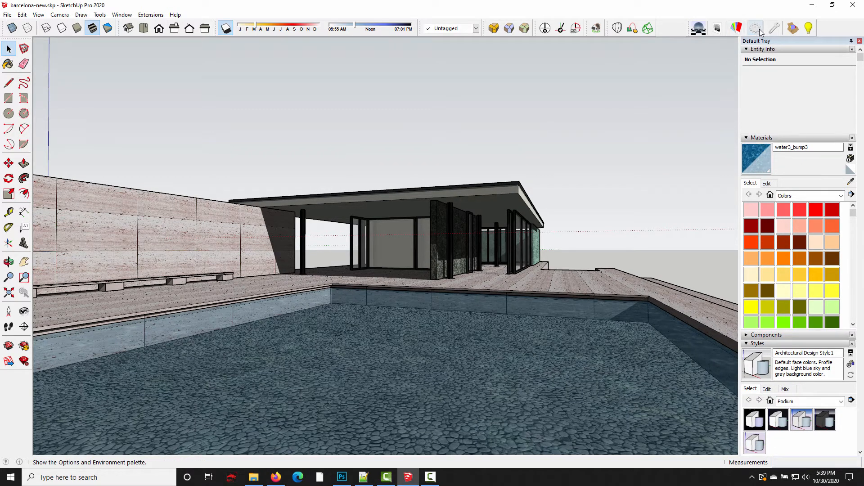
# Step: Choose 1 exterior default 2.0.pps, HDRI/IBL background and sun/sky intensity 78 in Podium Options
pyautogui.click(756, 28)
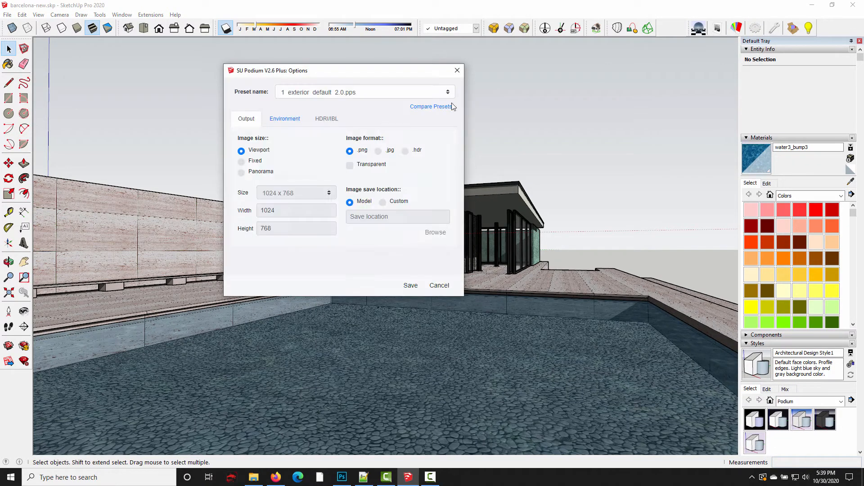
pyautogui.click(364, 91)
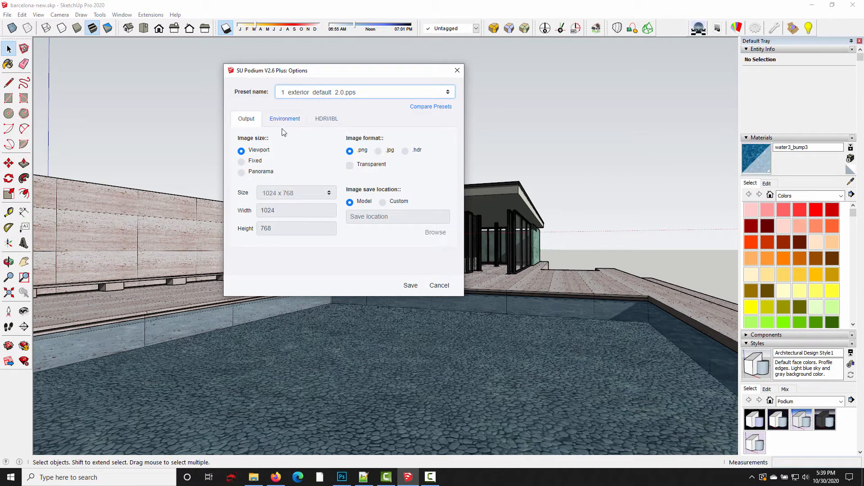
pyautogui.click(285, 118)
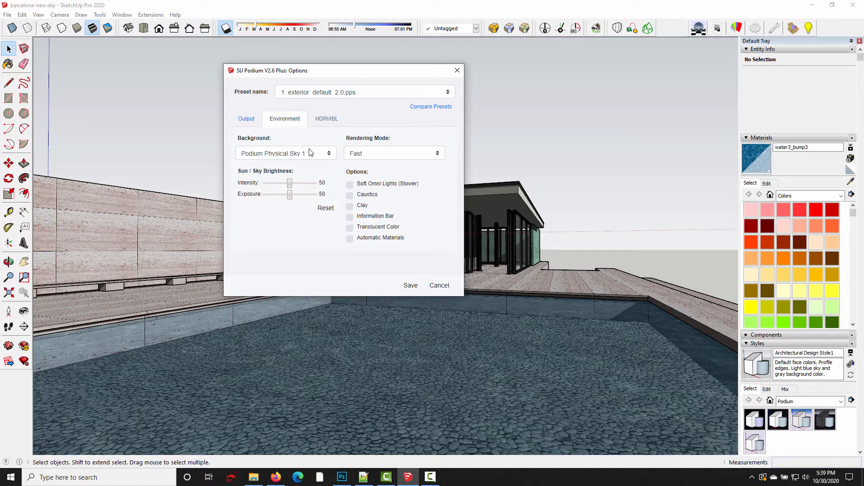
pyautogui.click(286, 153)
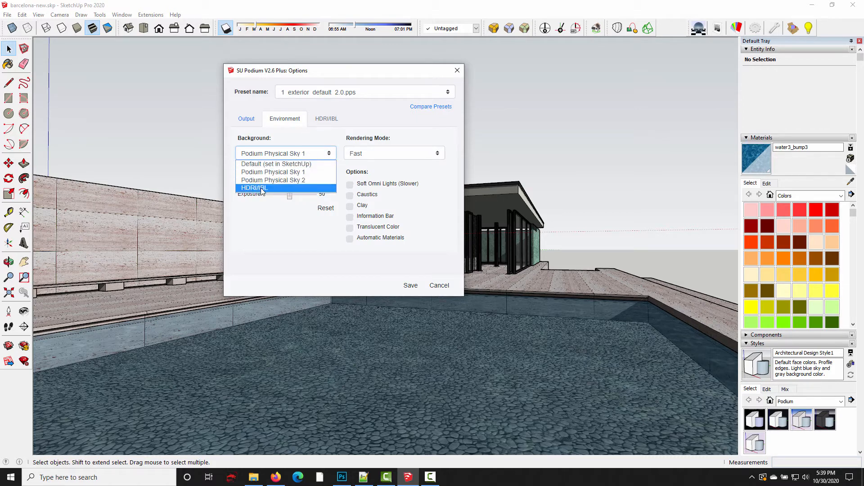
pyautogui.click(253, 188)
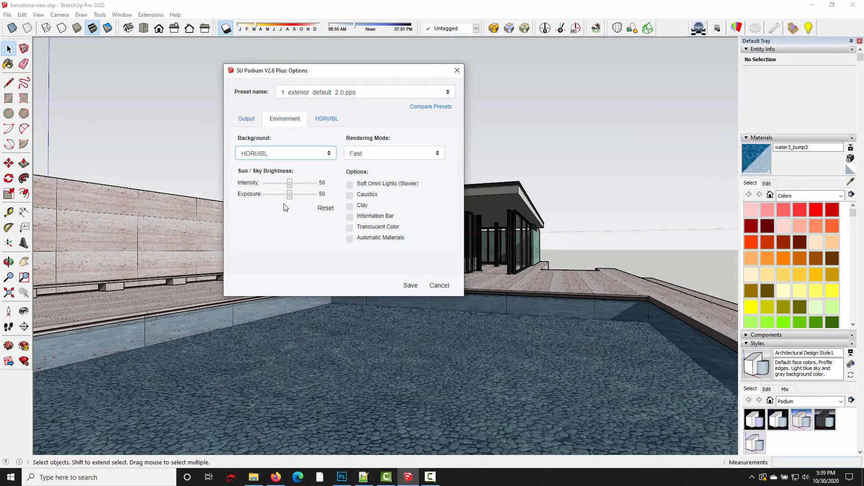
pyautogui.moveTo(260, 226)
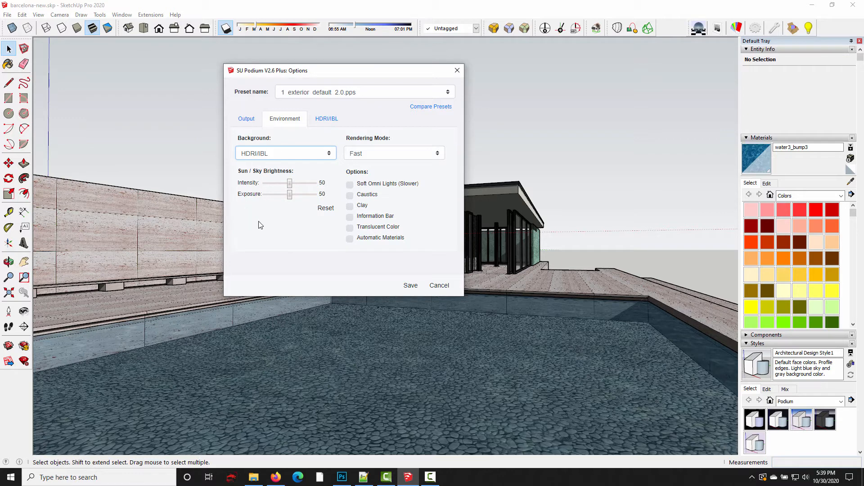
pyautogui.moveTo(290, 184); pyautogui.dragTo(302, 183)
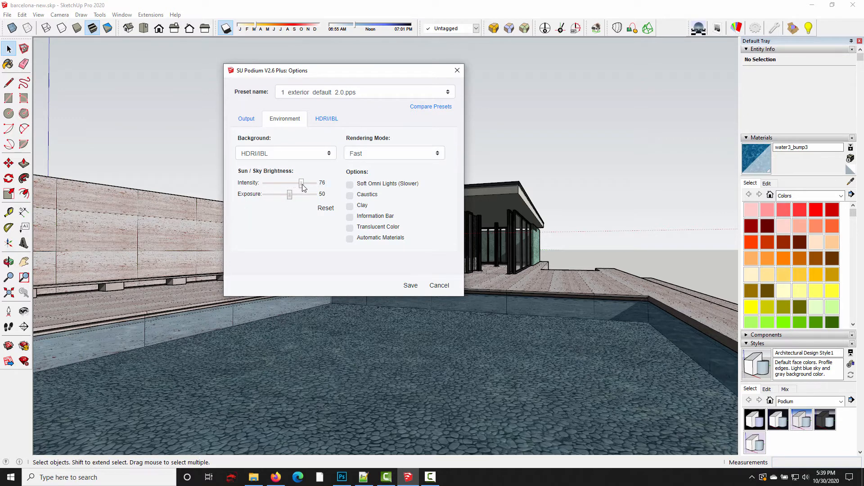
pyautogui.moveTo(301, 183); pyautogui.dragTo(303, 182)
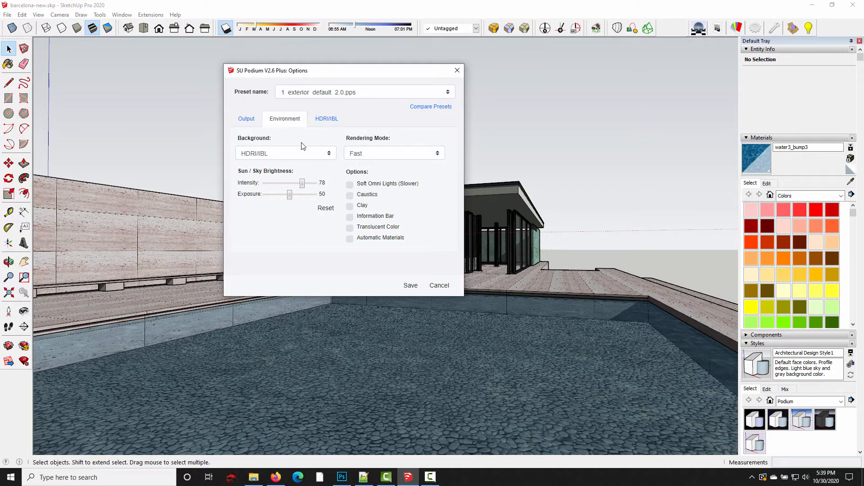
pyautogui.moveTo(402, 297)
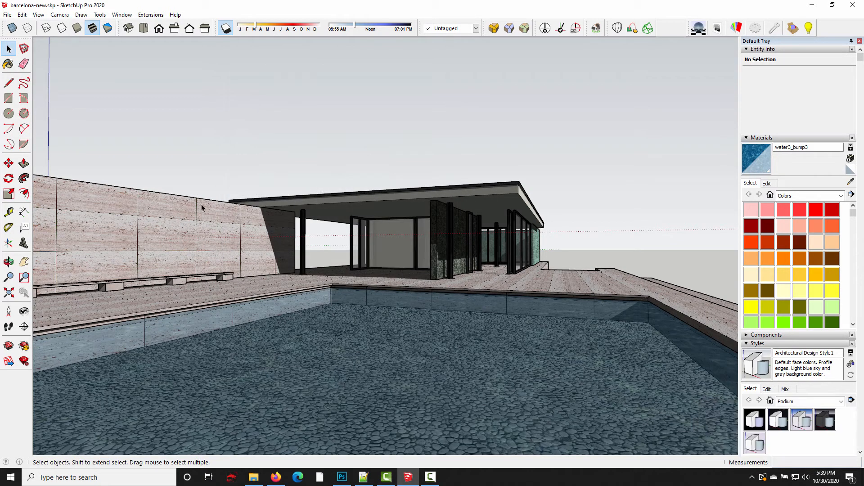
pyautogui.moveTo(324, 135)
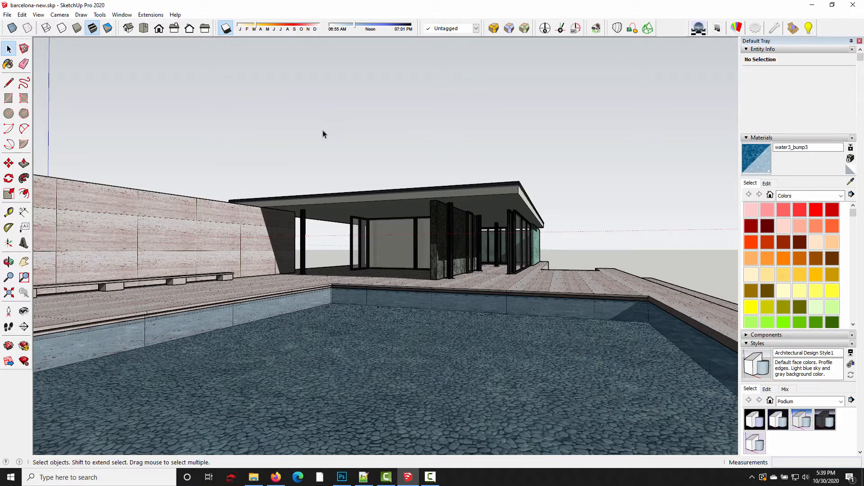
pyautogui.moveTo(494, 253)
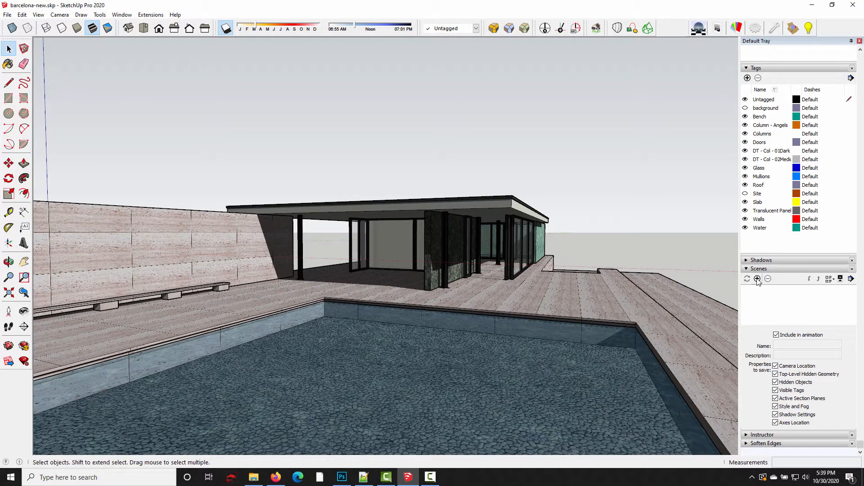
# Step: Add a new scene from the Scenes panel's Add Scene button
pyautogui.click(757, 290)
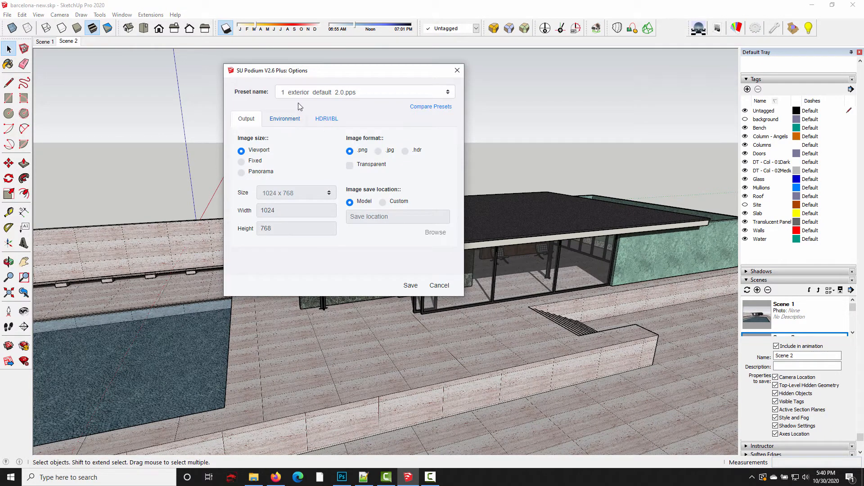
# Step: Return to Scene 1 and confirm it shows exterior default 2.0, HDRI/IBL background, intensity 78
pyautogui.click(285, 119)
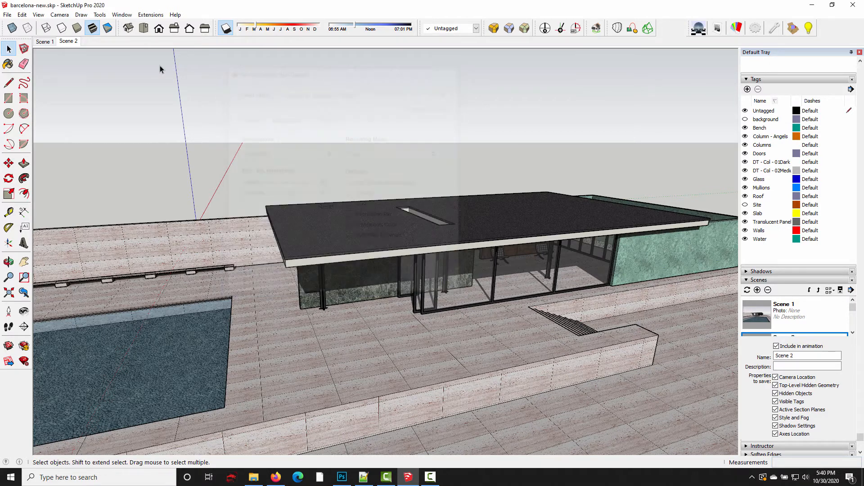
pyautogui.click(44, 42)
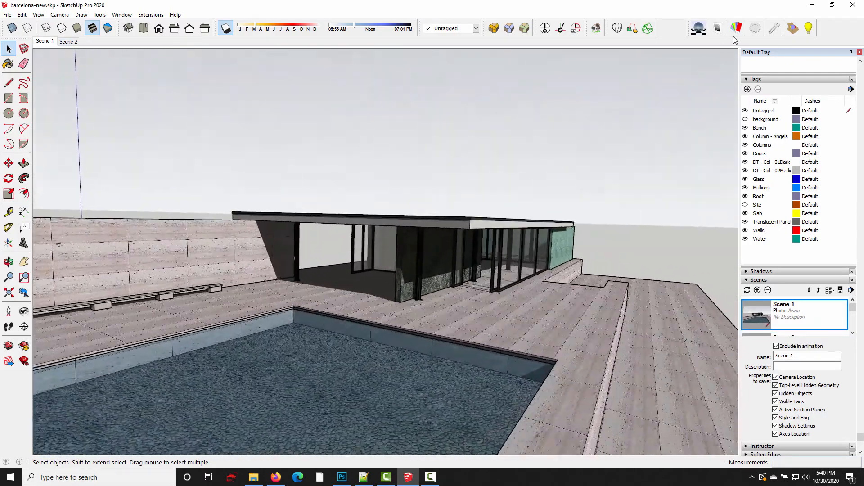
pyautogui.click(736, 28)
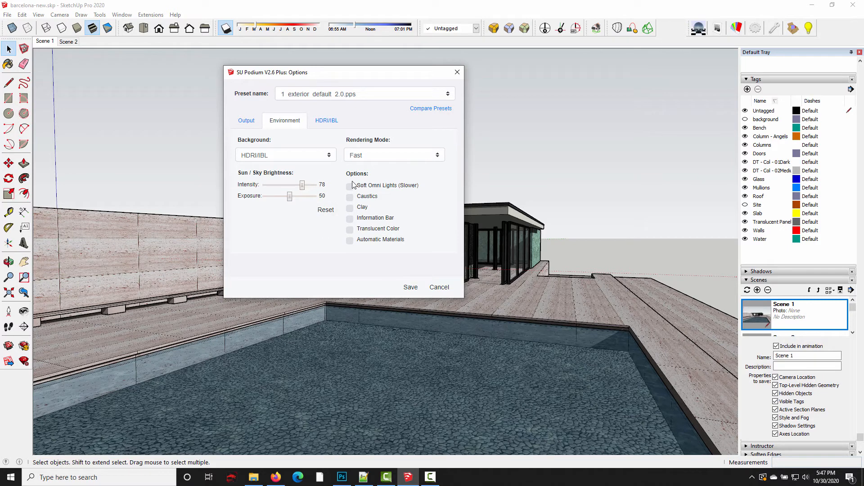
pyautogui.moveTo(403, 199)
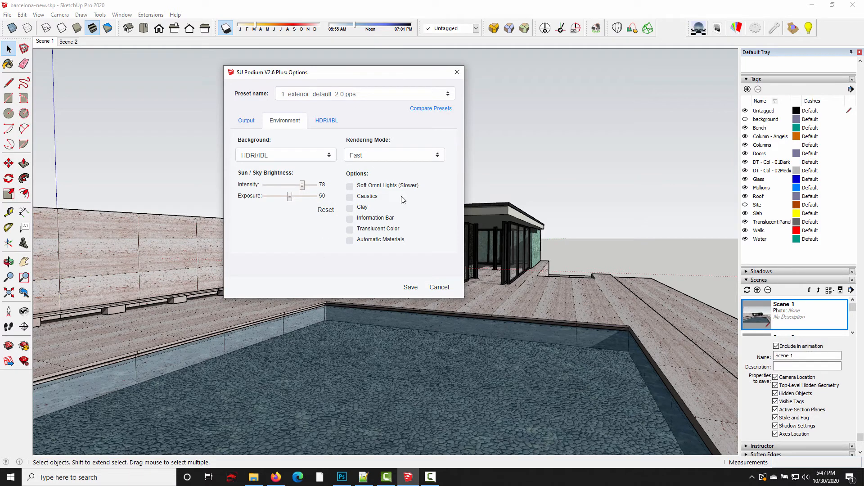
pyautogui.moveTo(426, 196)
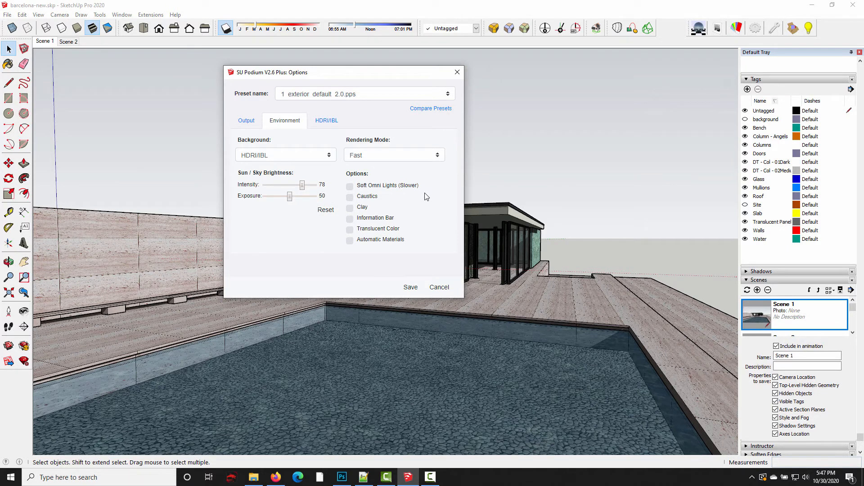
pyautogui.moveTo(420, 209)
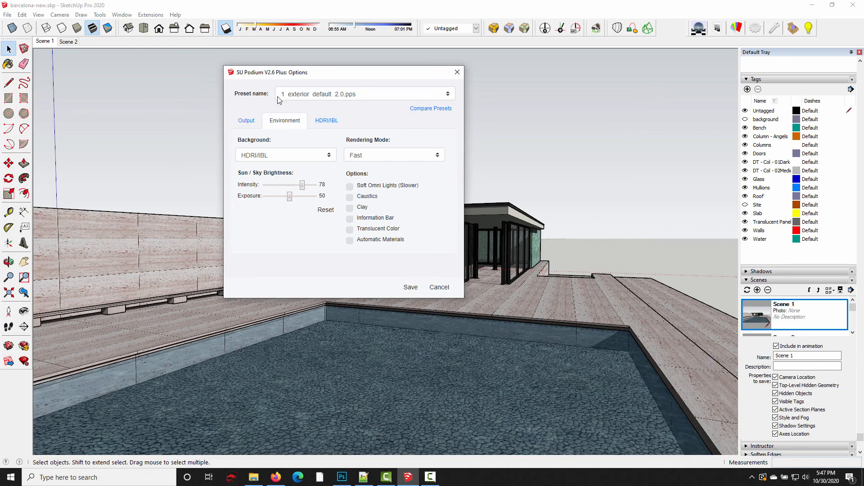
pyautogui.moveTo(179, 194)
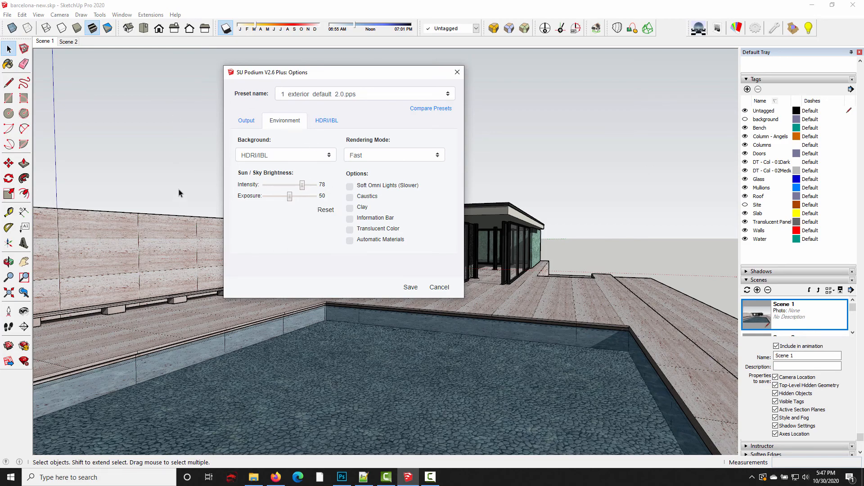